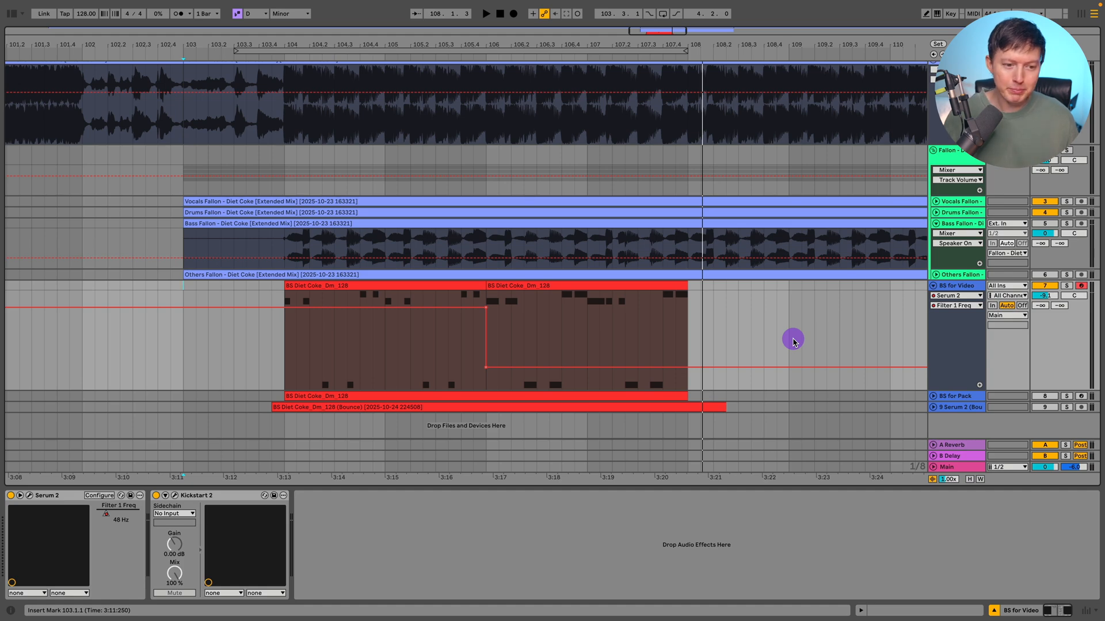
mouse_move(780, 344)
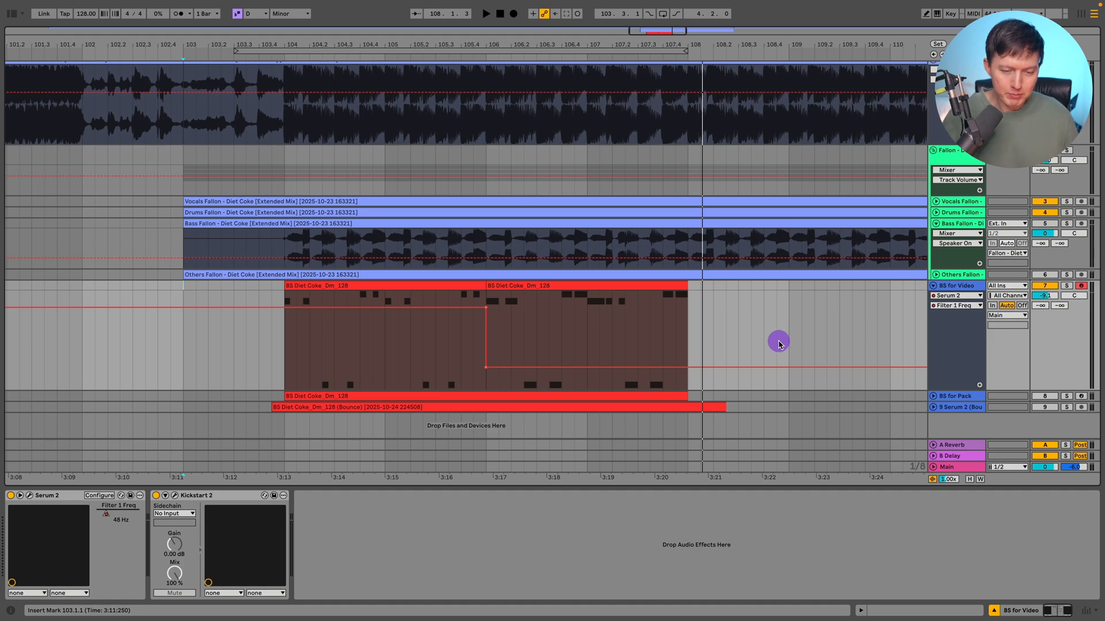
Step: Turn off automation mode, then view and close the Kickstart 2 sidechain window
left_click(486, 342)
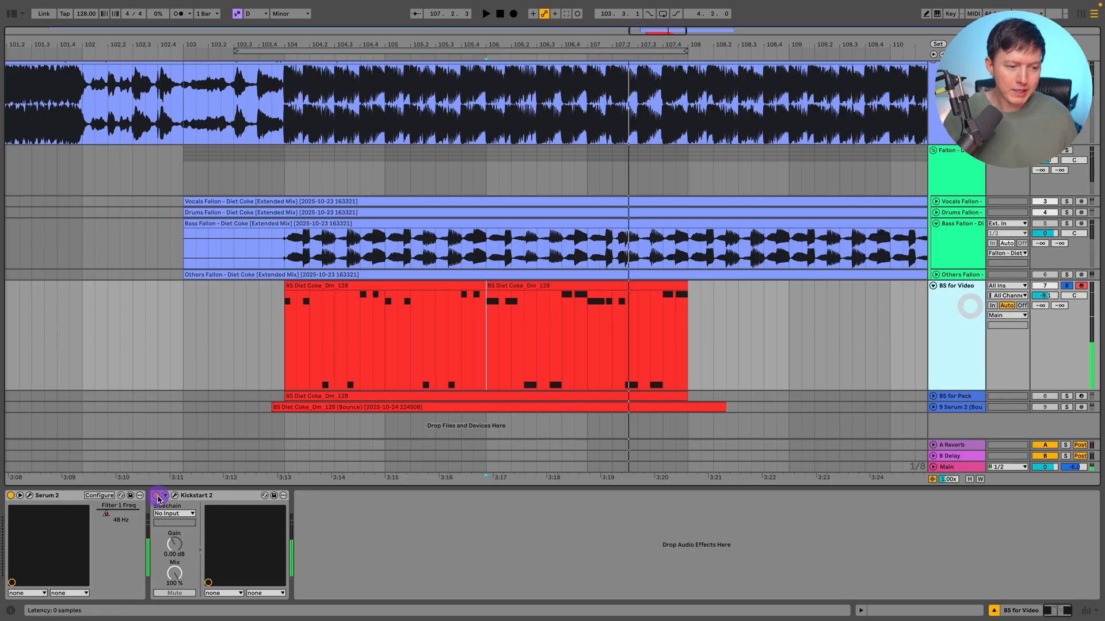
left_click(158, 499)
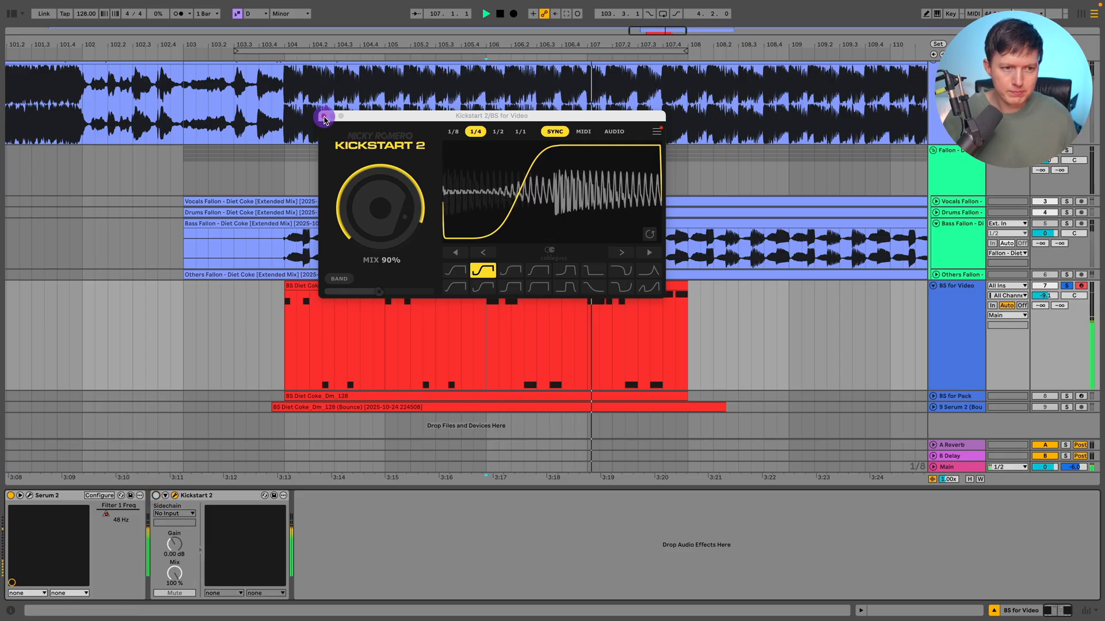
left_click(324, 117)
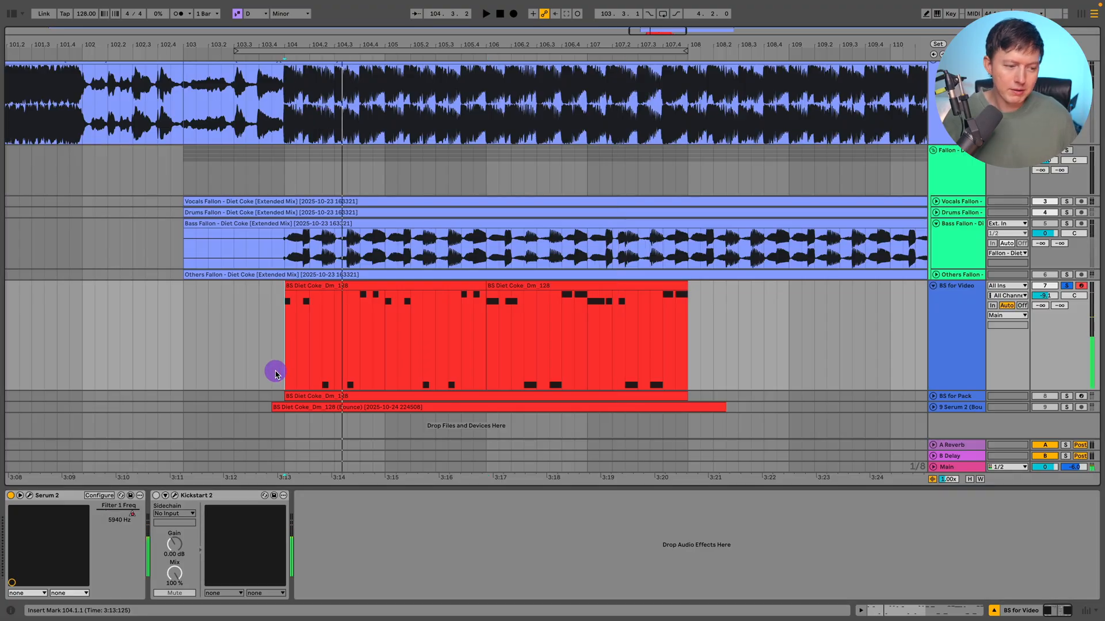
mouse_move(136, 472)
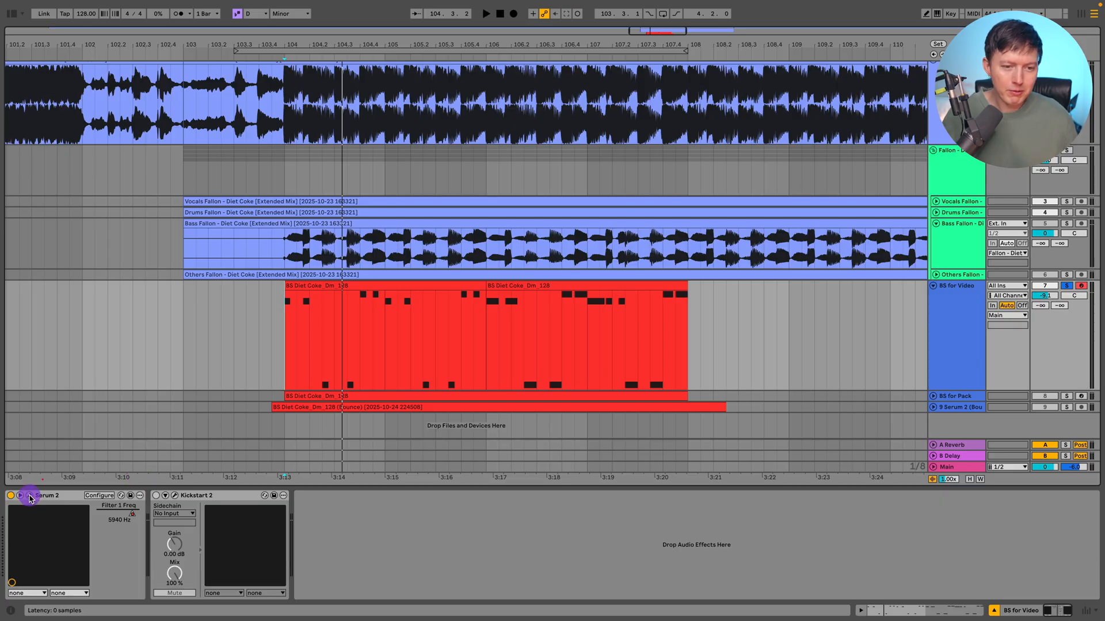
Step: Open the Serum 2 editor on the BS Diet Coke bass patch via the wrench icon
left_click(20, 496)
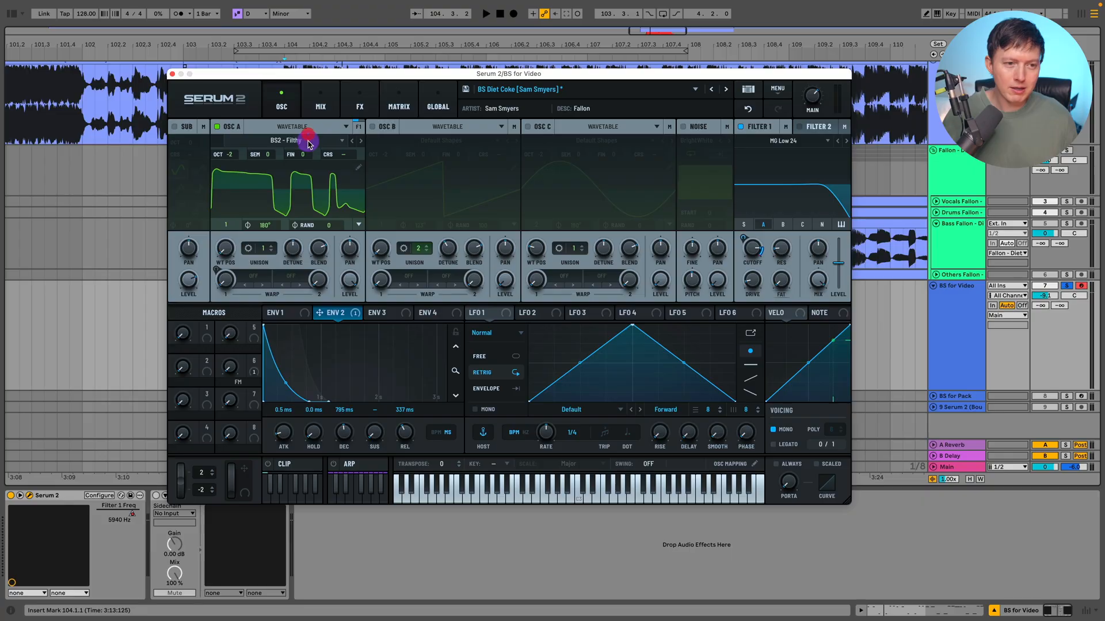
left_click(289, 141)
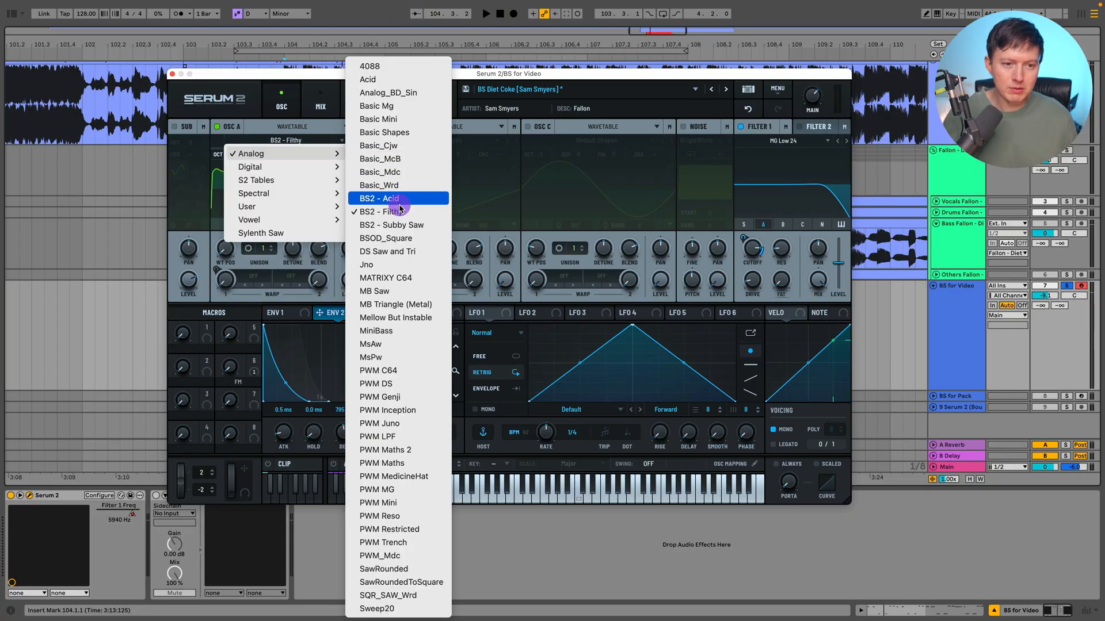
mouse_move(392, 225)
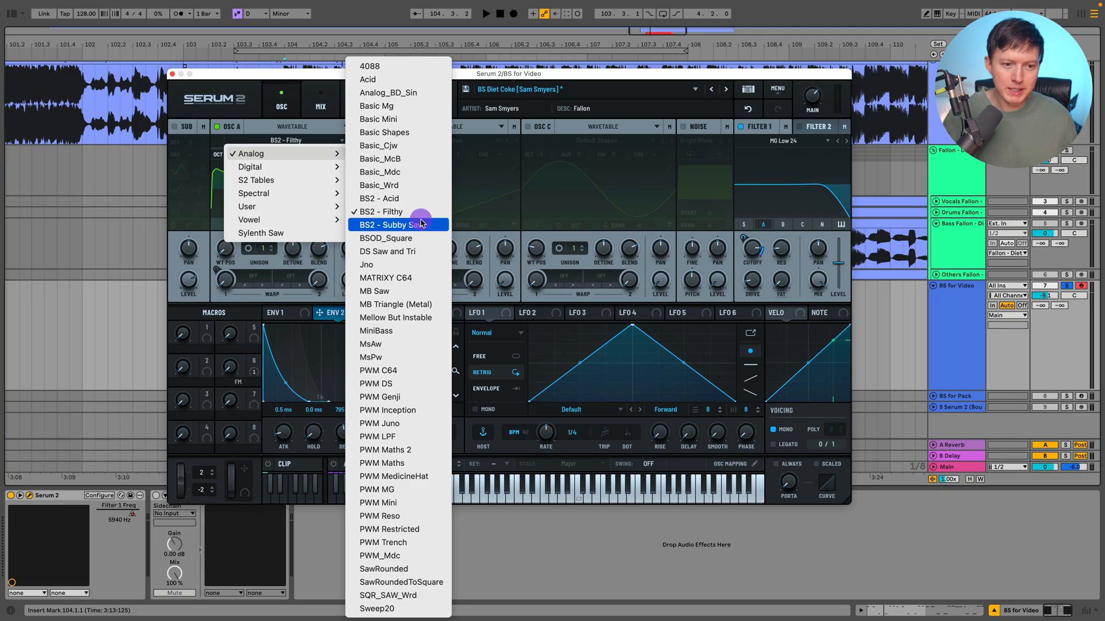
mouse_move(352, 146)
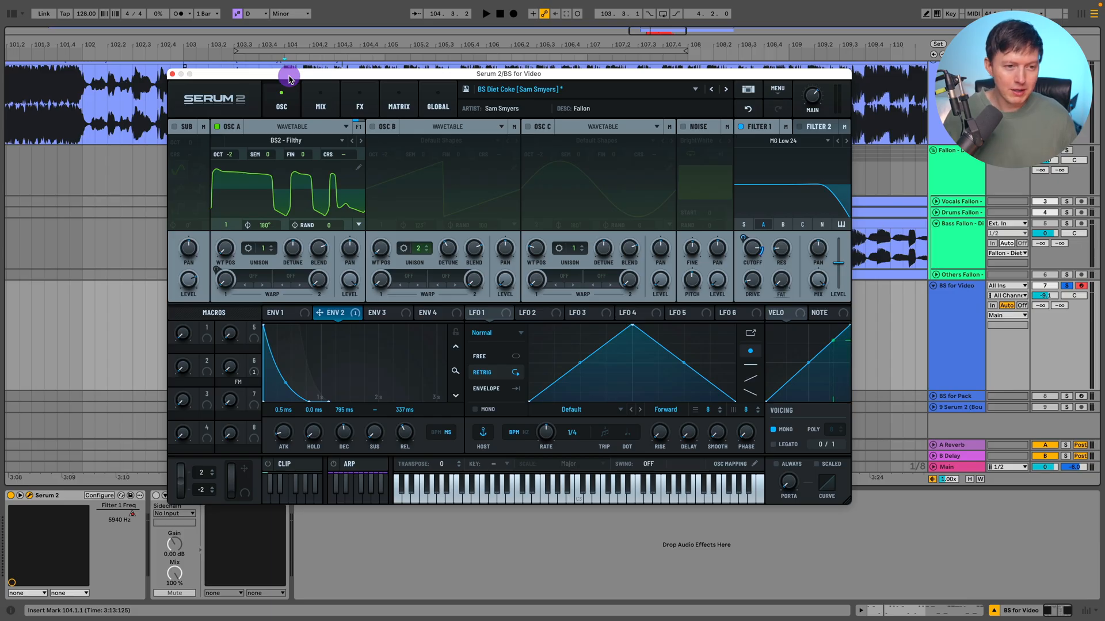
mouse_move(229, 197)
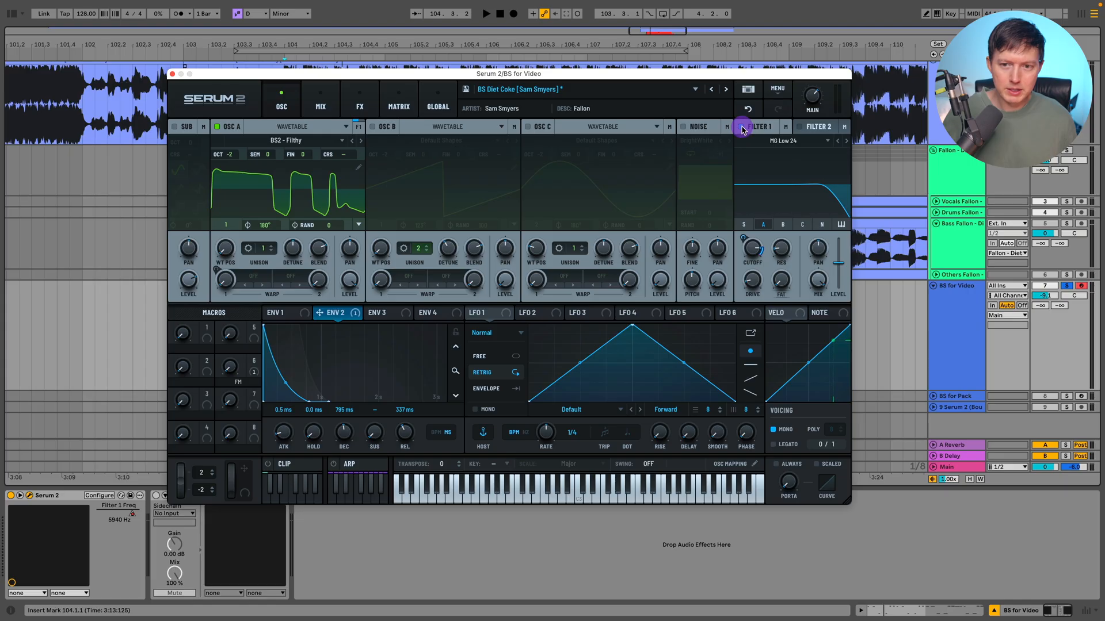
Step: Disable Filter 1, then review oscillator A and the ENV 1 envelope settings
left_click(359, 97)
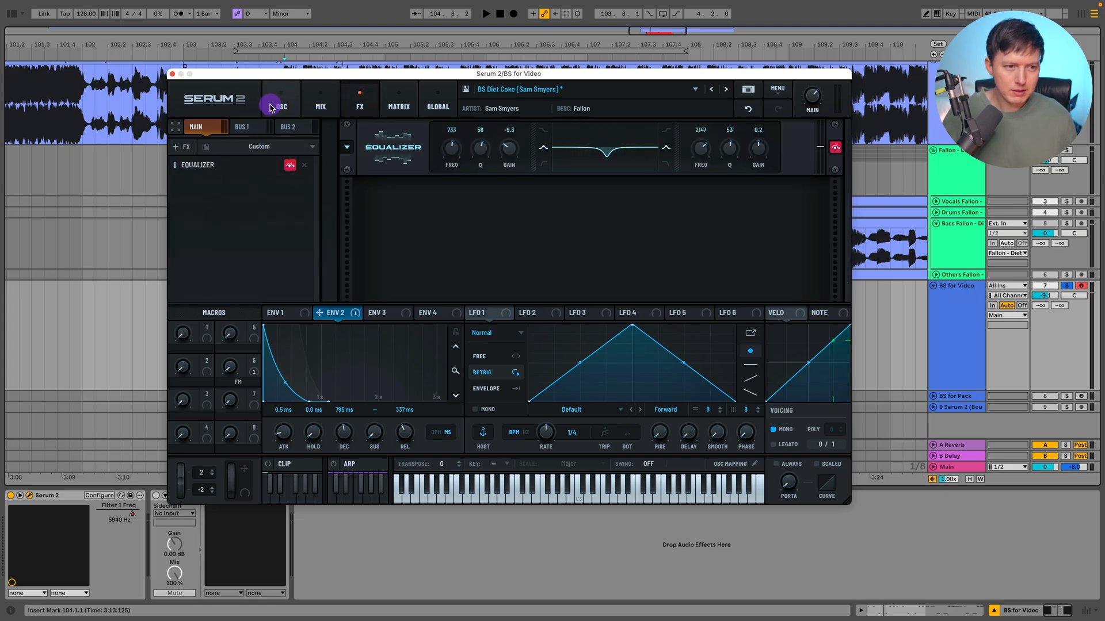
left_click(281, 98)
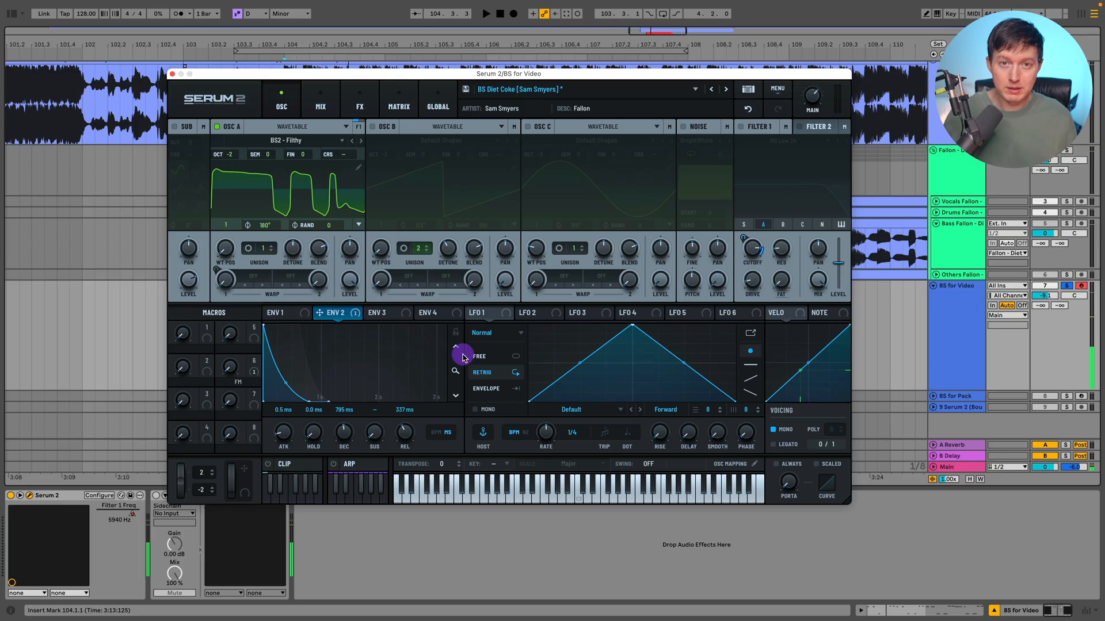
left_click(277, 313)
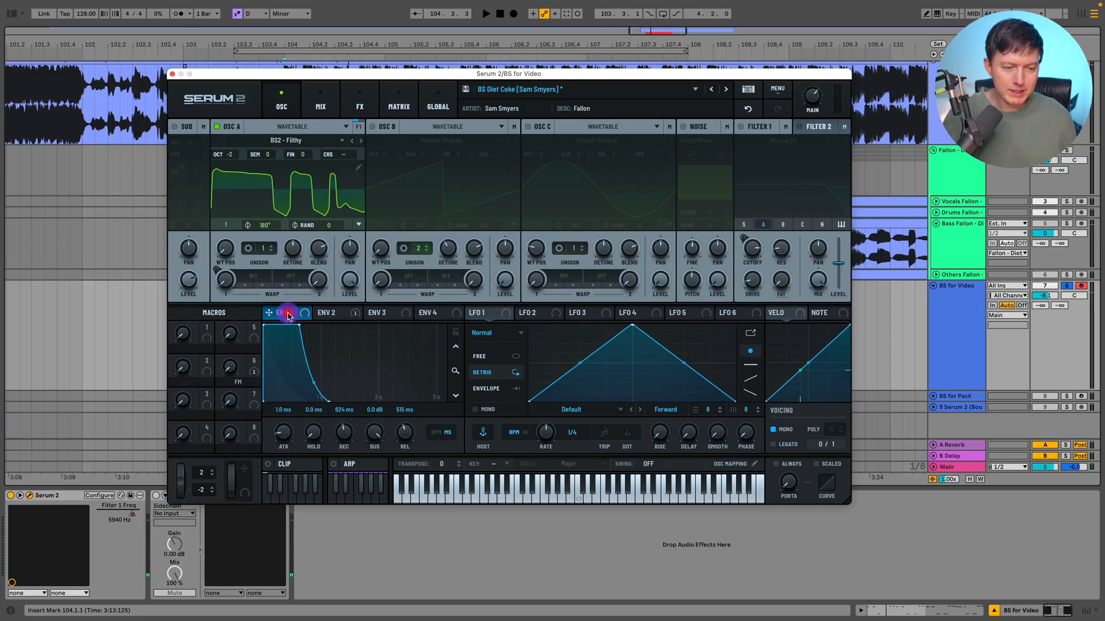
left_click(282, 312)
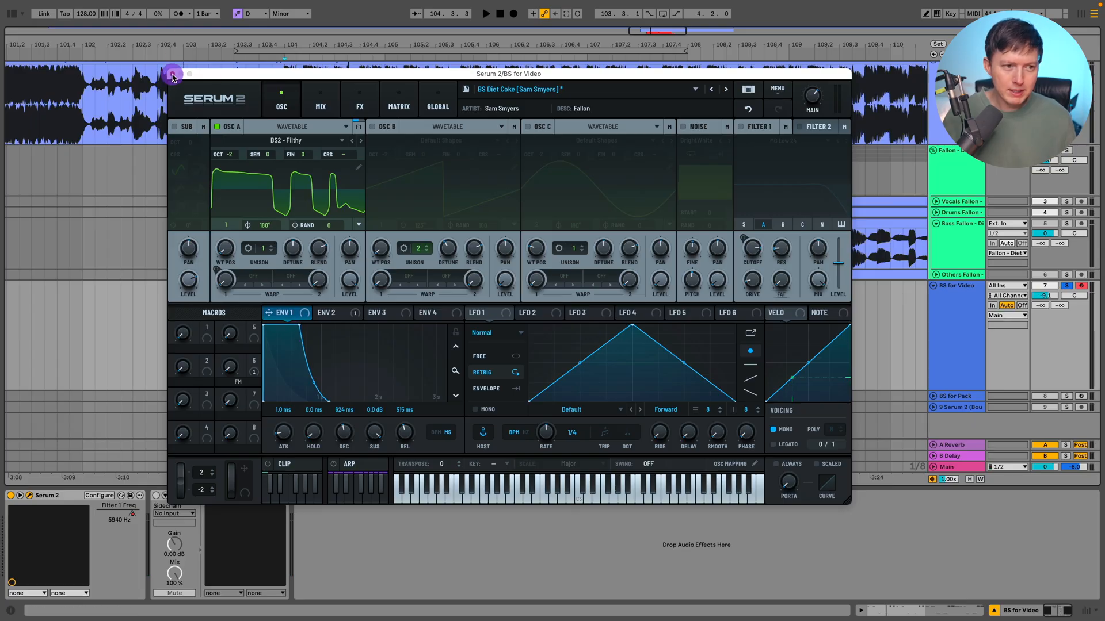
Step: Close Serum 2, select both BS Diet Coke clips and inspect the second clip's MIDI notes
left_click(172, 75)
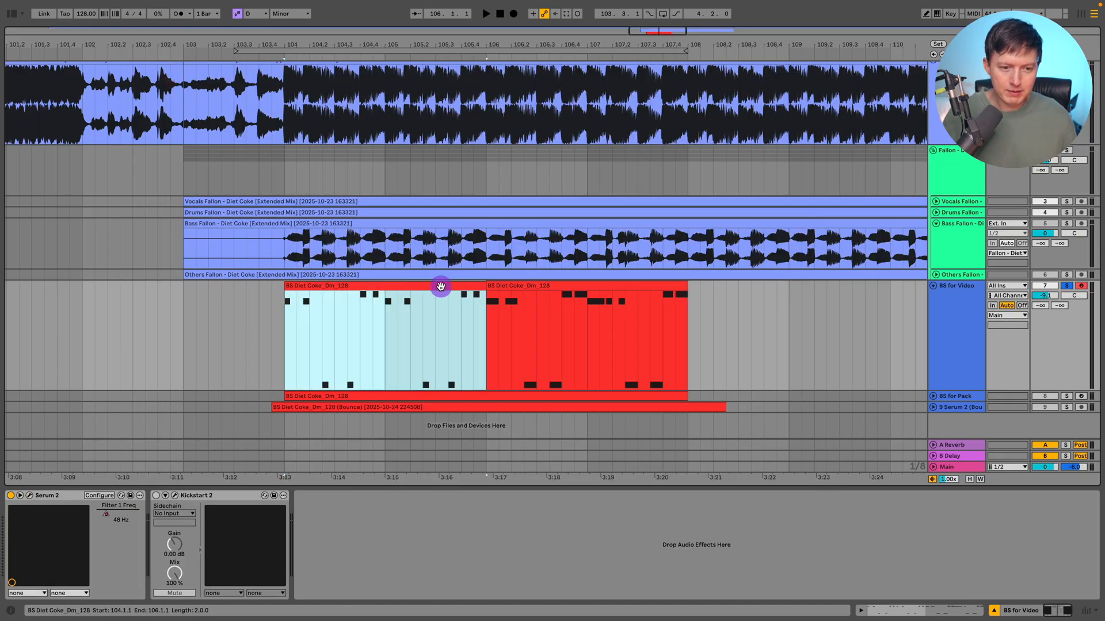
left_click(485, 13)
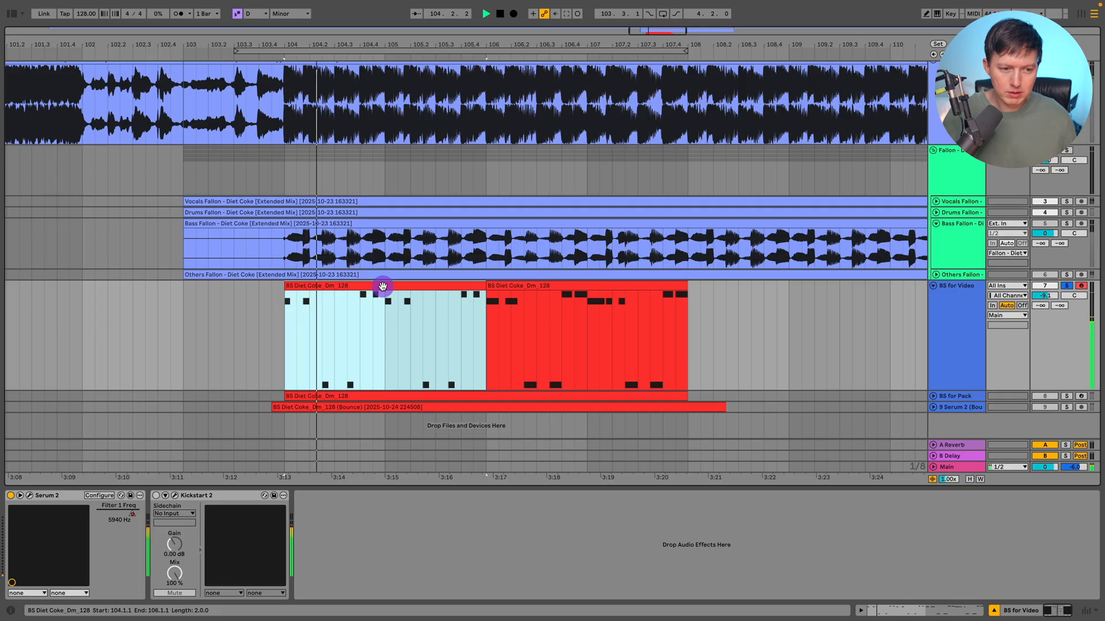
left_click(518, 285)
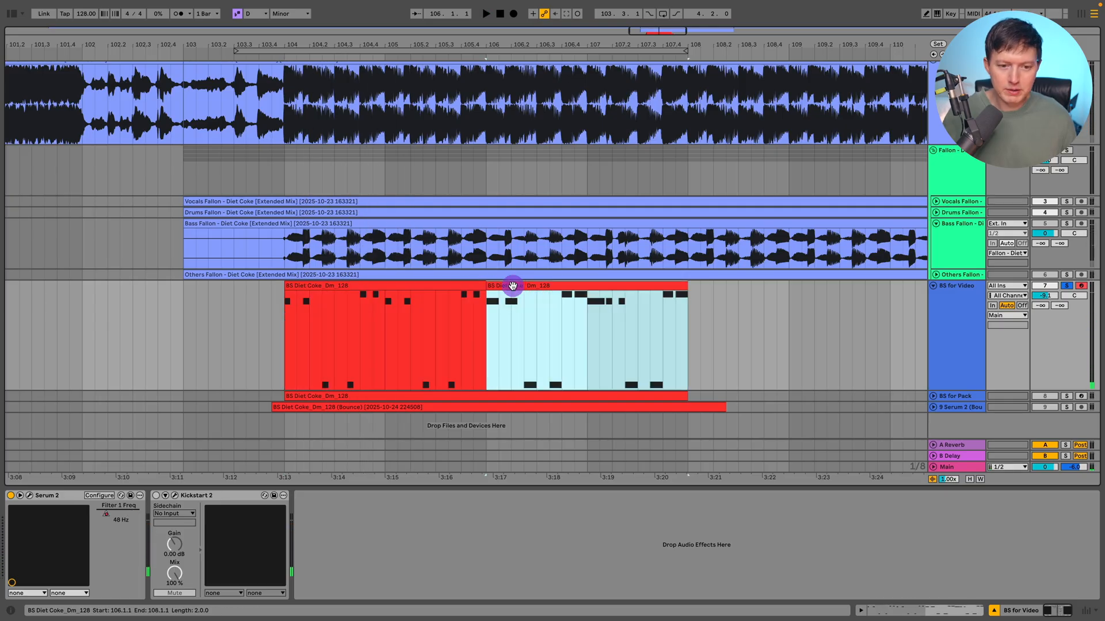
double_click(513, 286)
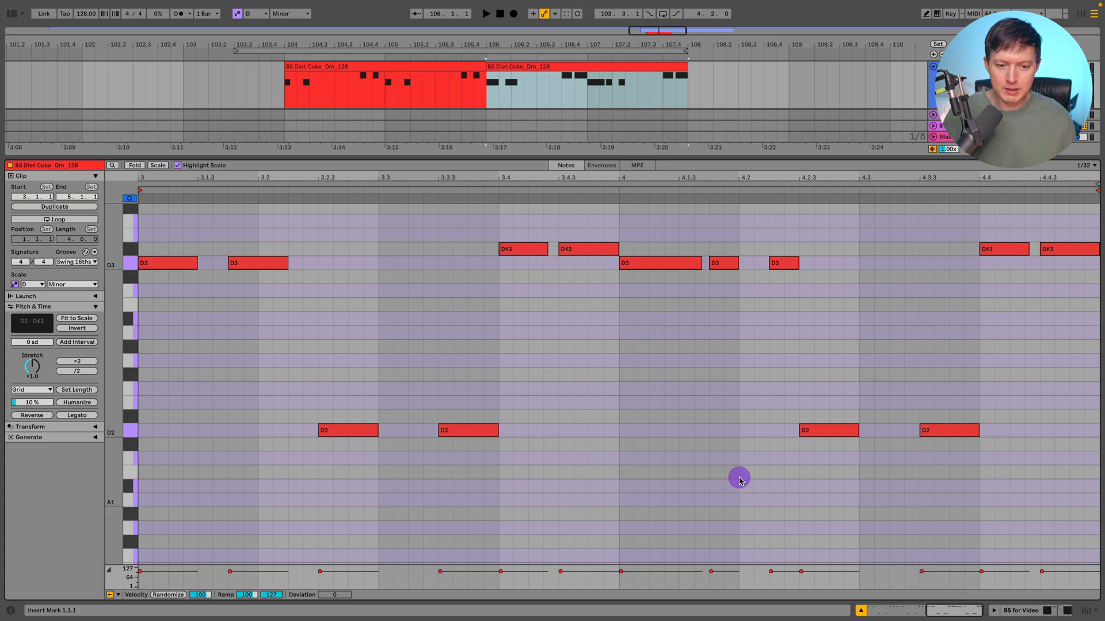
left_click(485, 13)
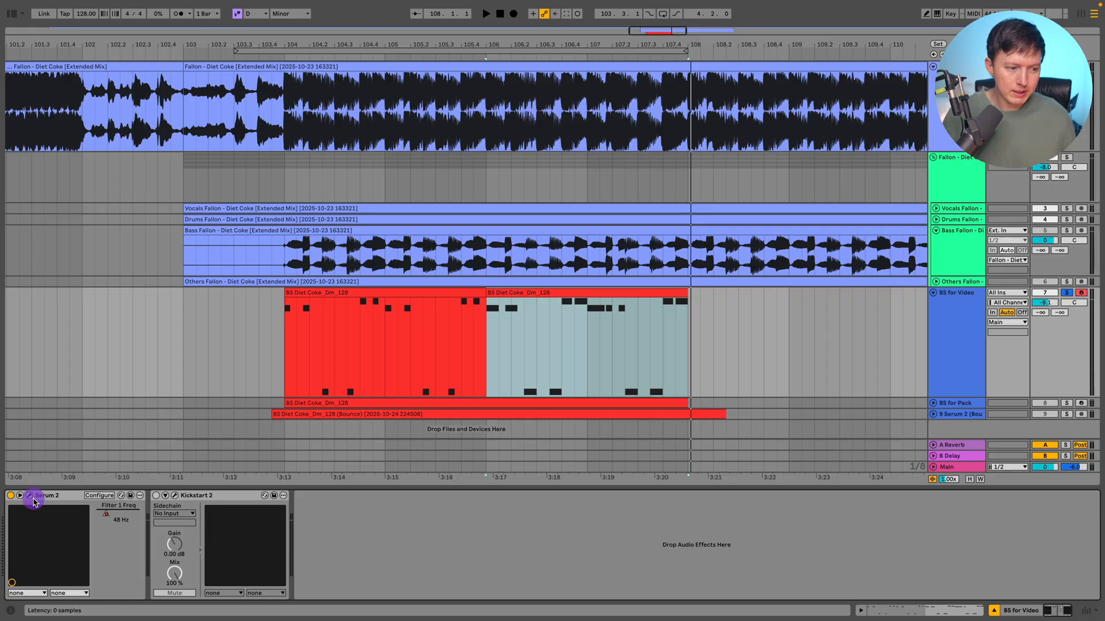
Step: Set ENV 2 decay to 795 ms, route it to Filter 1 cutoff, and re-enable Filter 1
left_click(34, 500)
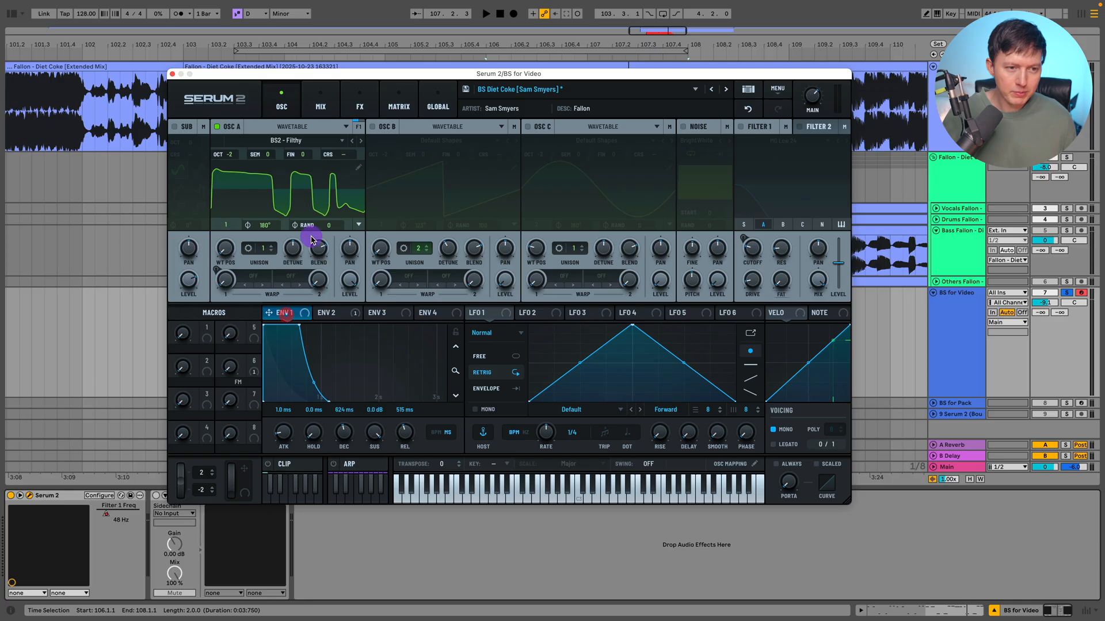
left_click(333, 313)
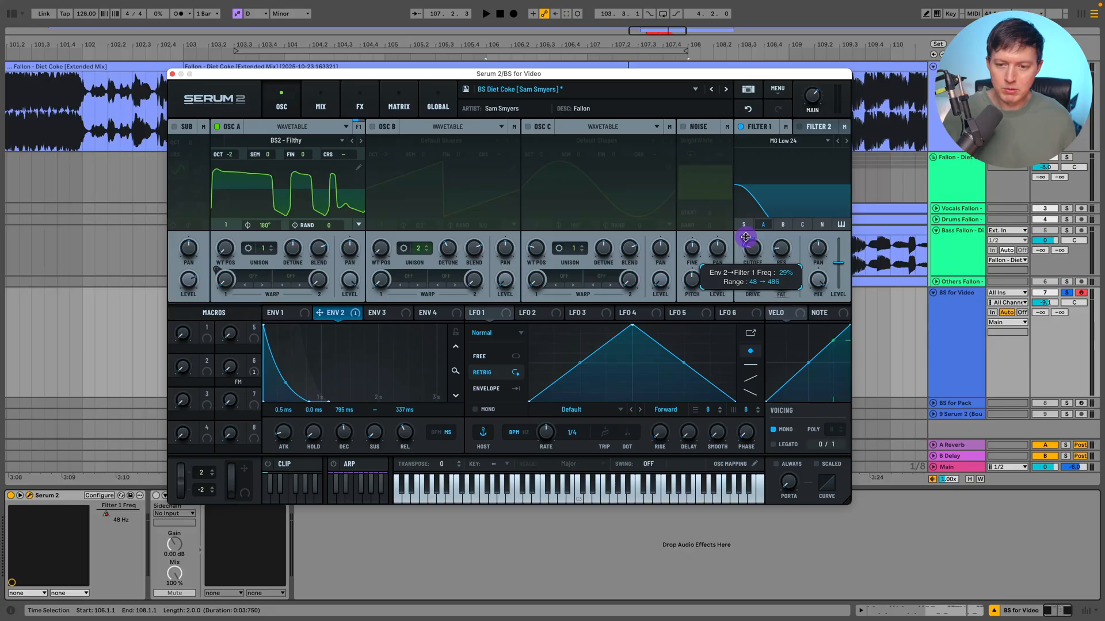
left_click_drag(746, 237, 741, 236)
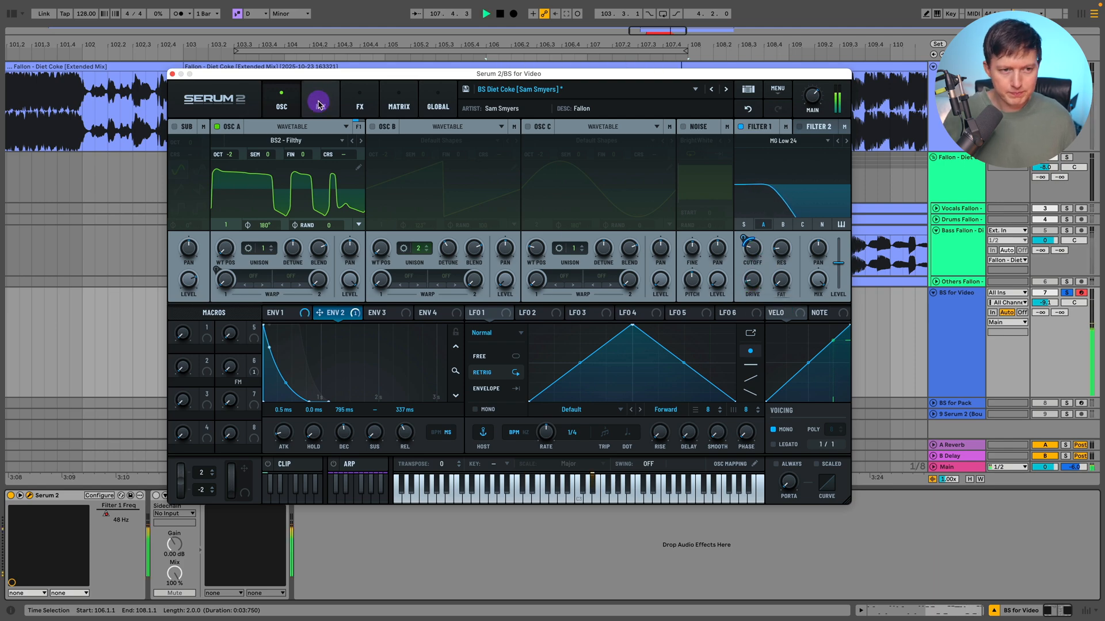
left_click(359, 98)
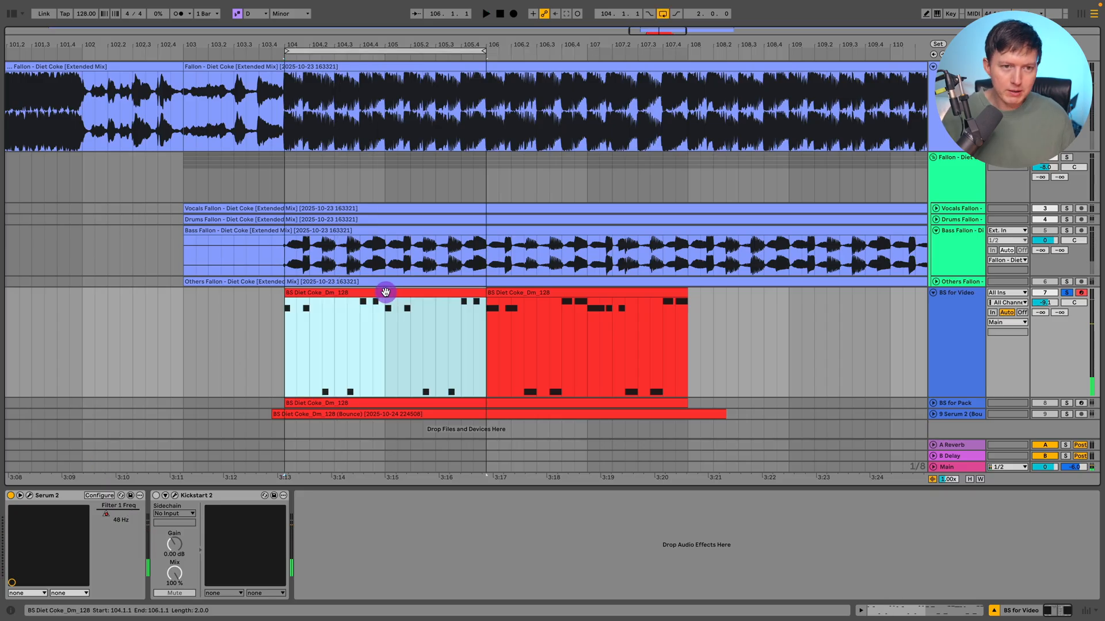
Step: Add an Equalizer band at 733 Hz, Q 56, -9.3 dB, and return to OSC
double_click(385, 292)
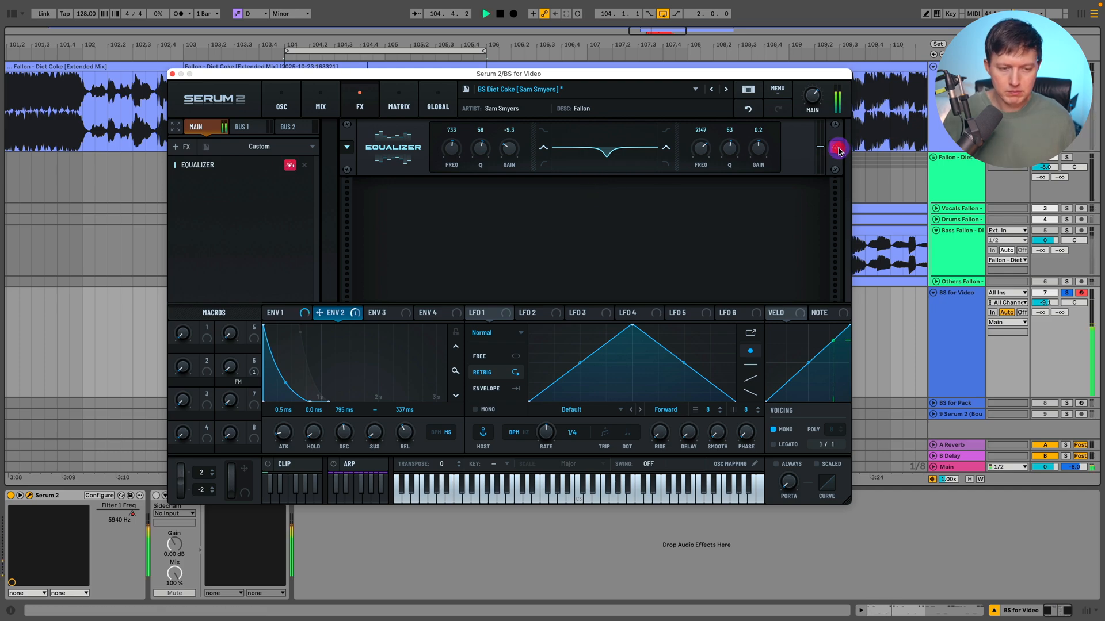
left_click(280, 98)
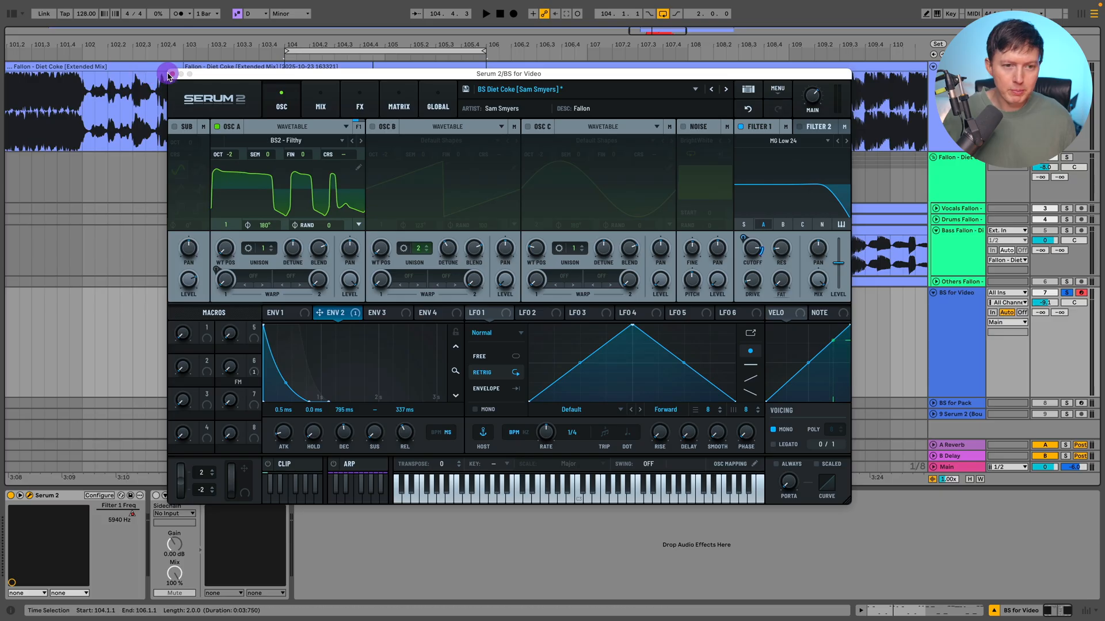
mouse_move(439, 189)
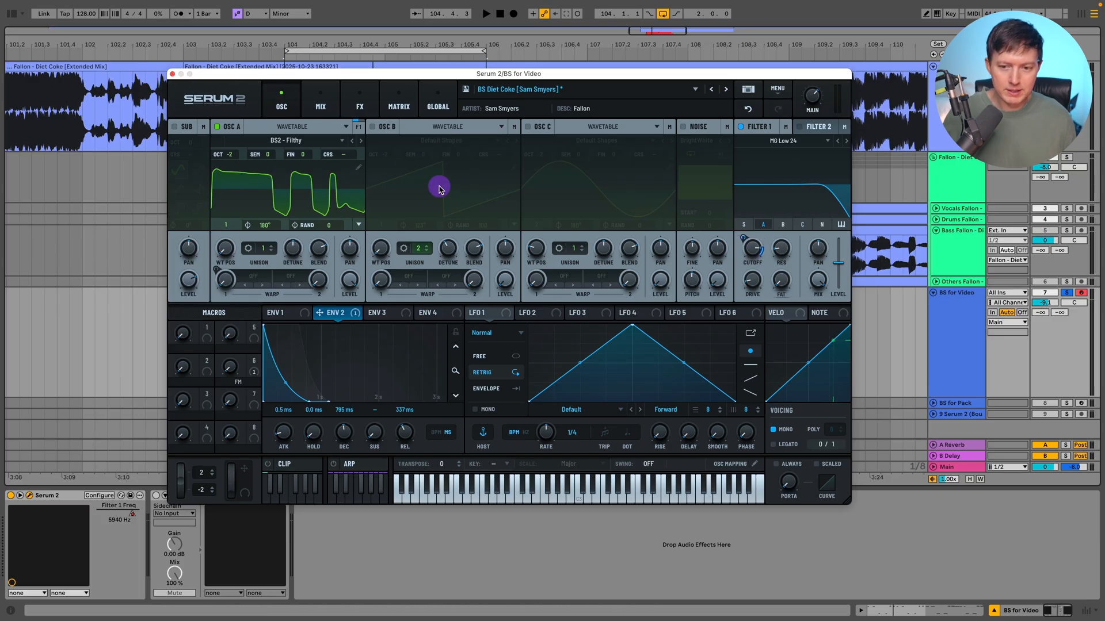
Step: Close Serum 2 and show the bass track's Serum 2 > Filter 1 Freq automation lane
left_click(172, 75)
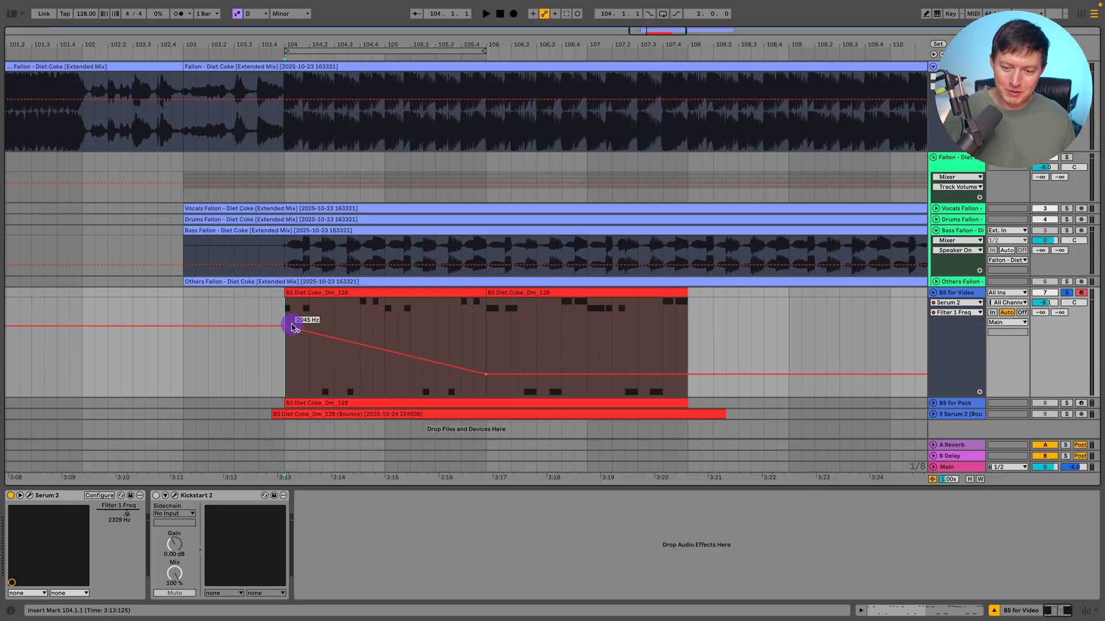
Step: Reshape Filter 1 Freq breakpoints to start near 2000 Hz, then drop sharply to minimum
left_click_drag(294, 325, 284, 324)
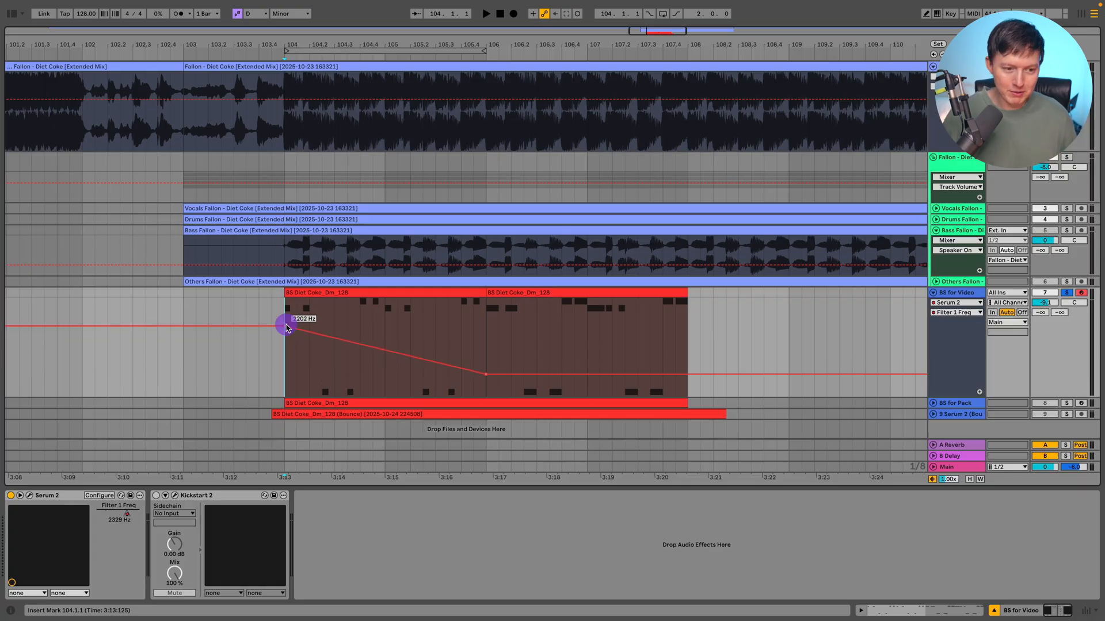
left_click_drag(285, 326, 324, 329)
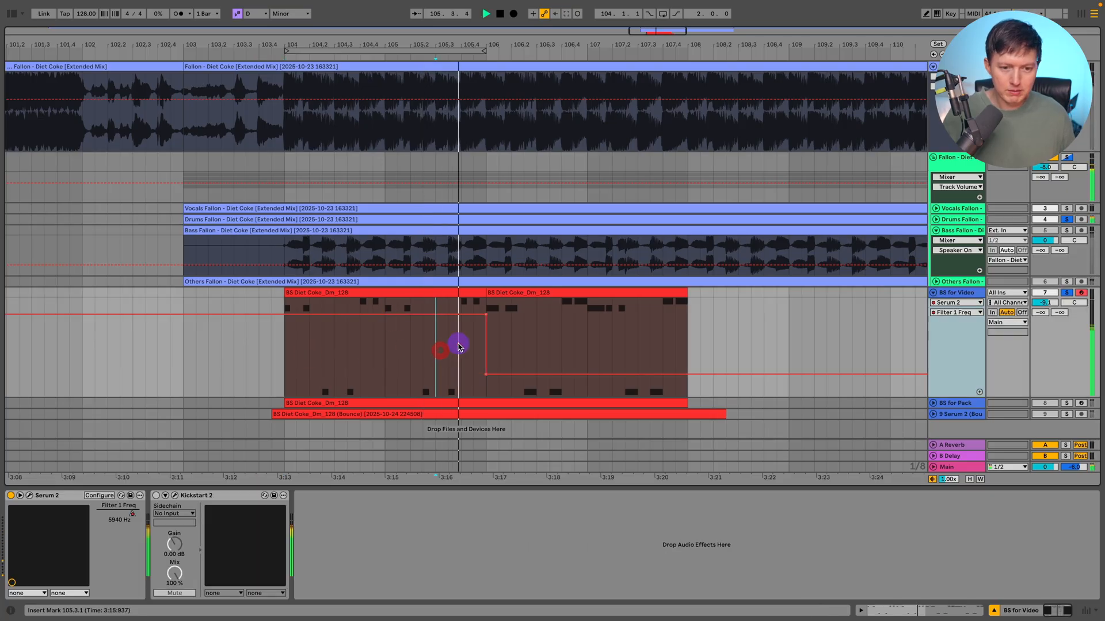
left_click_drag(458, 345, 624, 374)
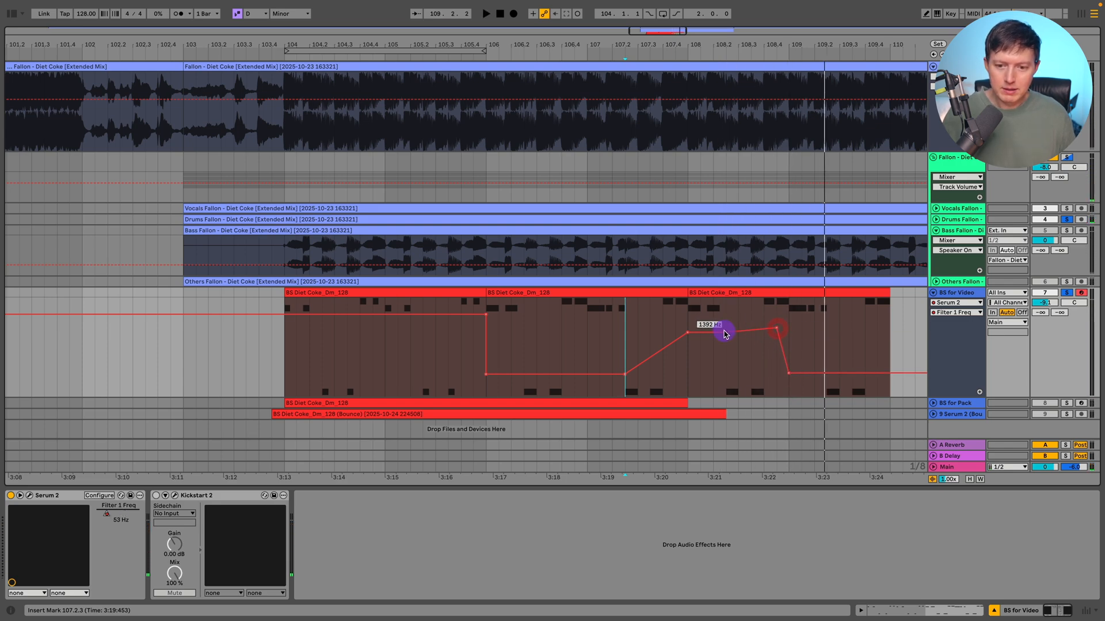
left_click_drag(709, 333, 768, 373)
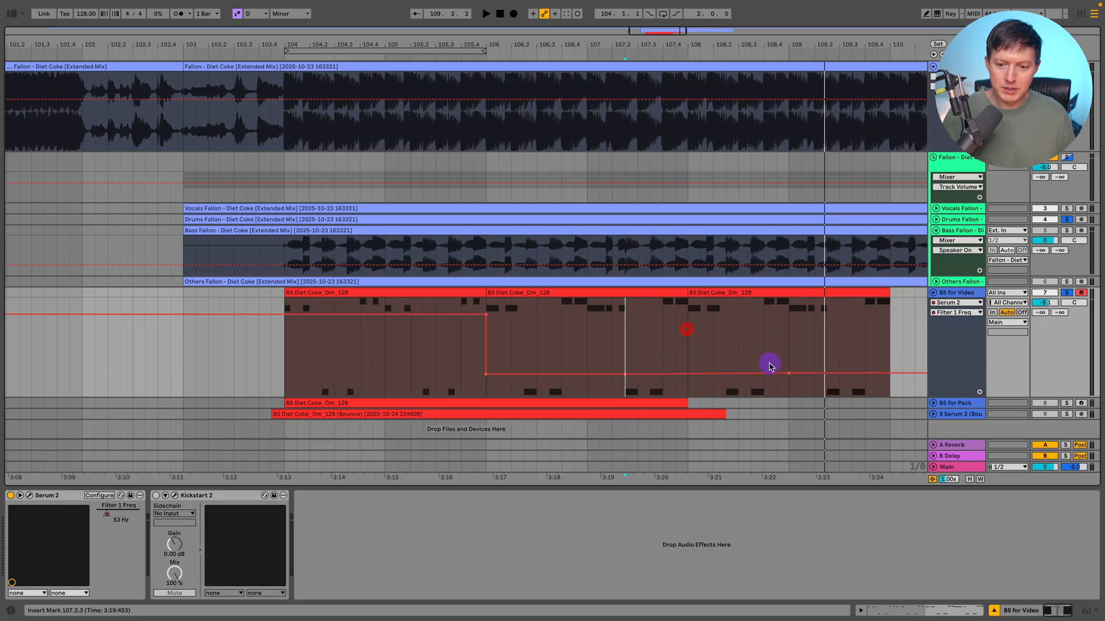
Step: Hold the cutoff around 48-50 Hz after the drop, then ramp through 1268 Hz to 7152 Hz
left_click_drag(768, 366, 624, 371)
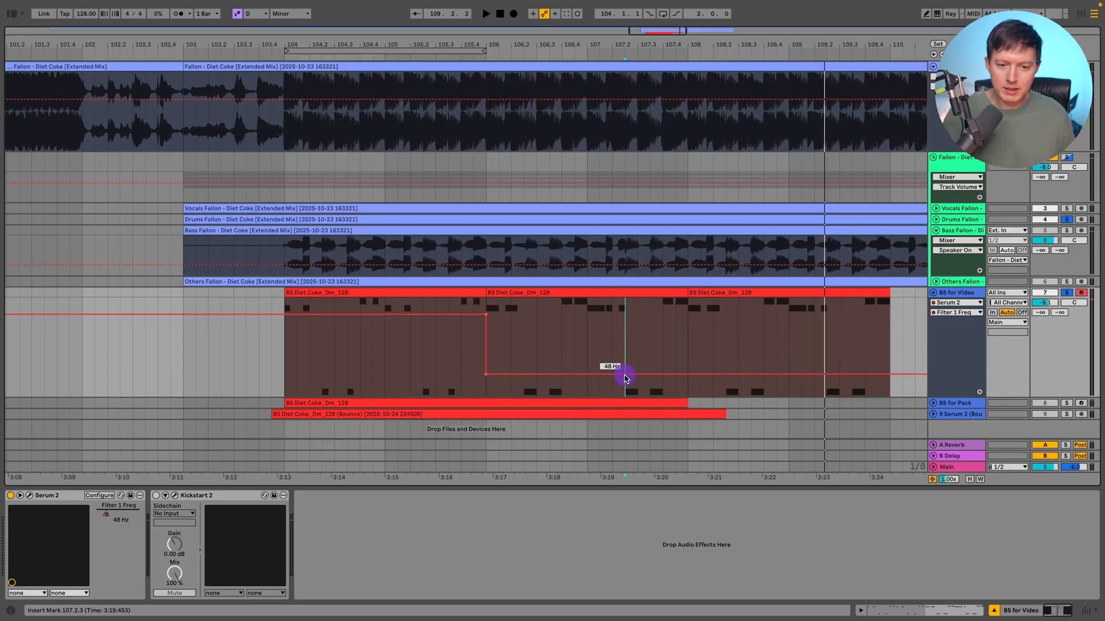
left_click_drag(624, 373, 498, 344)
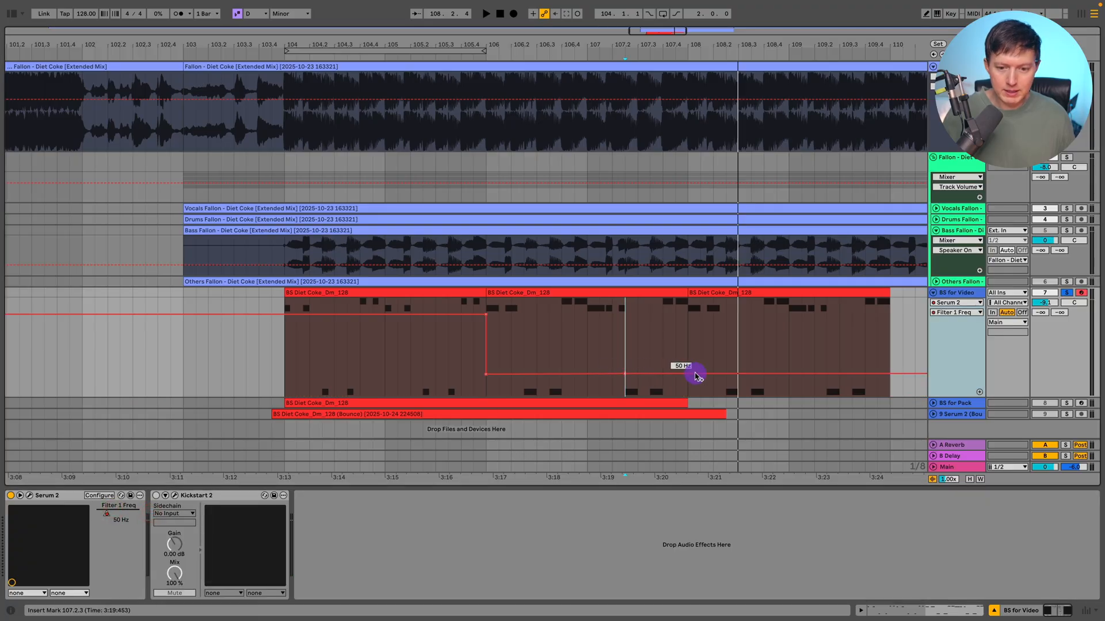
left_click_drag(694, 374, 694, 338)
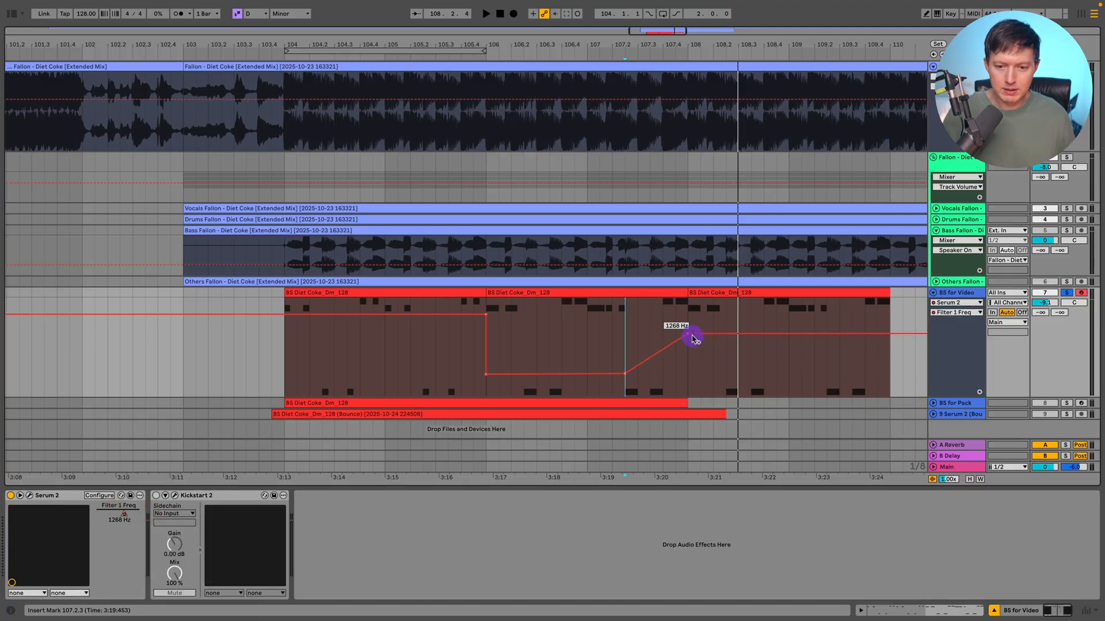
left_click_drag(694, 338, 791, 311)
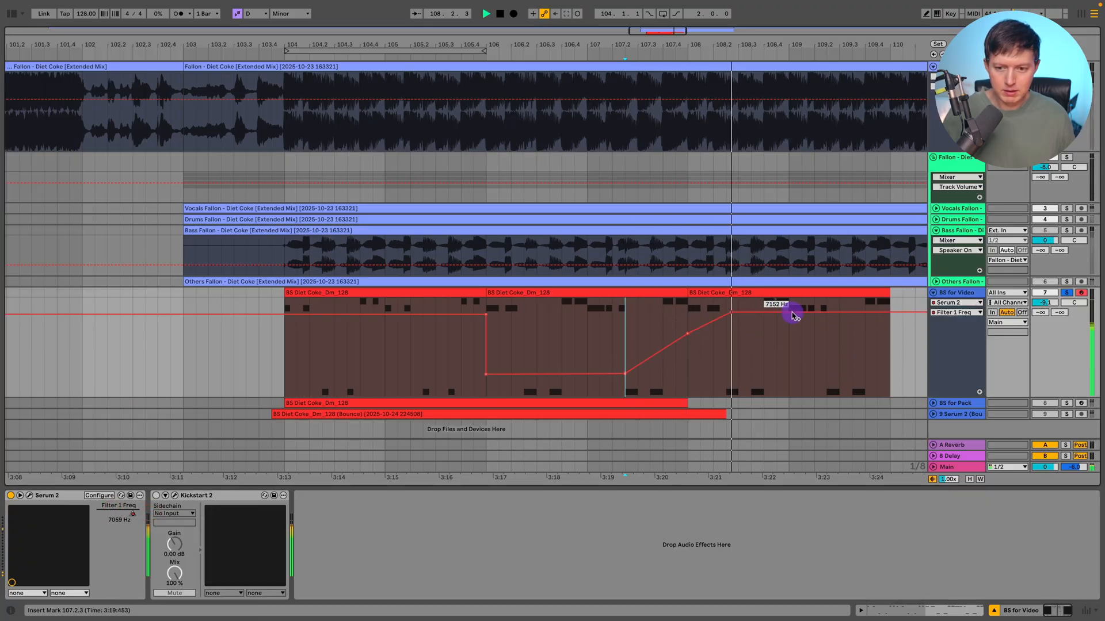
left_click_drag(794, 314, 725, 313)
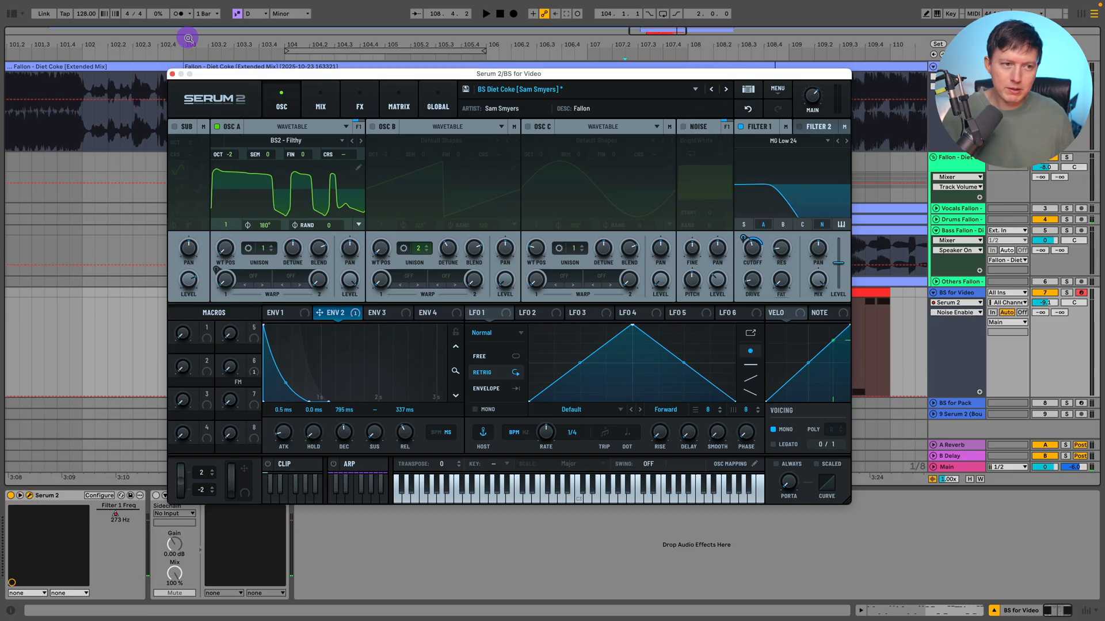
Step: Reopen the Serum 2 plugin window to inspect the Noise oscillator
left_click(171, 76)
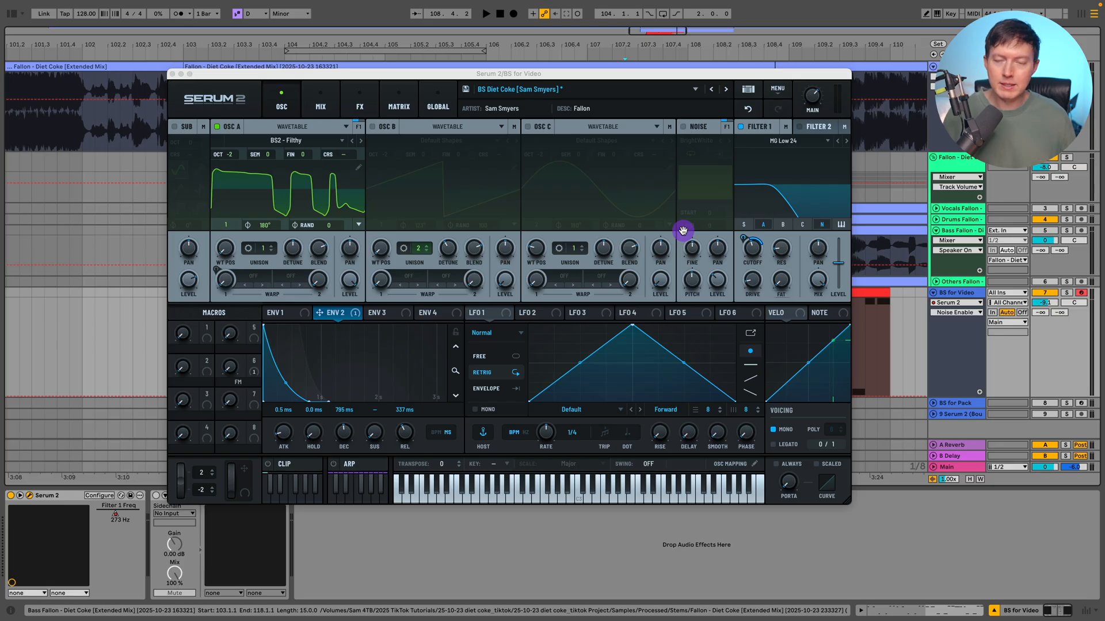
mouse_move(681, 138)
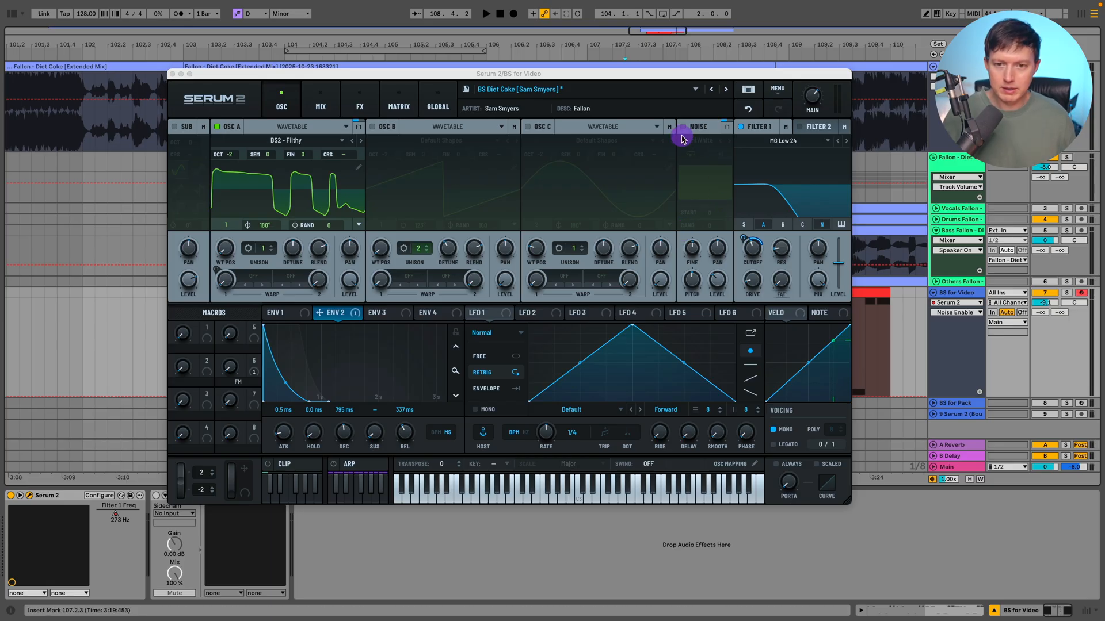